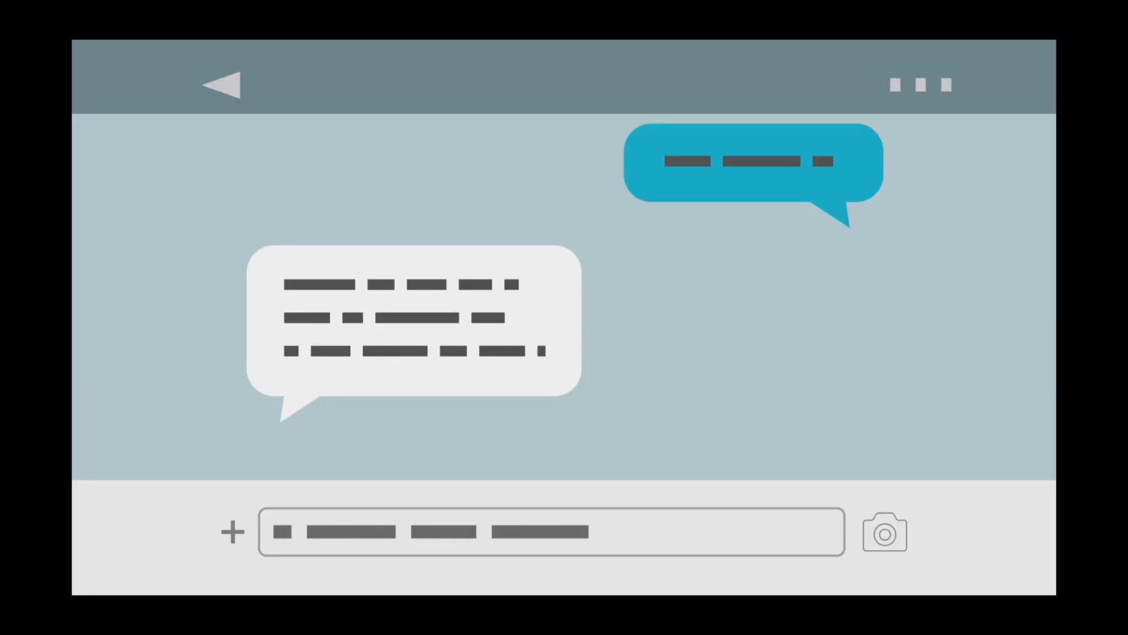
Step: Open an empty index.js in the server folder with the integrated terminal ready below
left_click(550, 531)
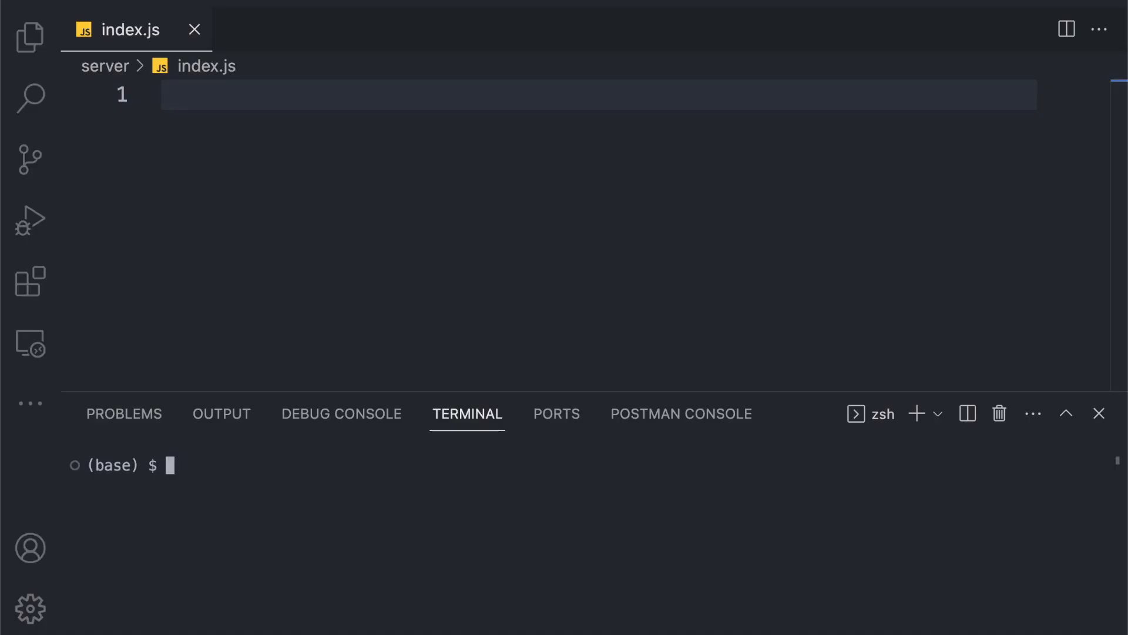
type("npm i socket.io")
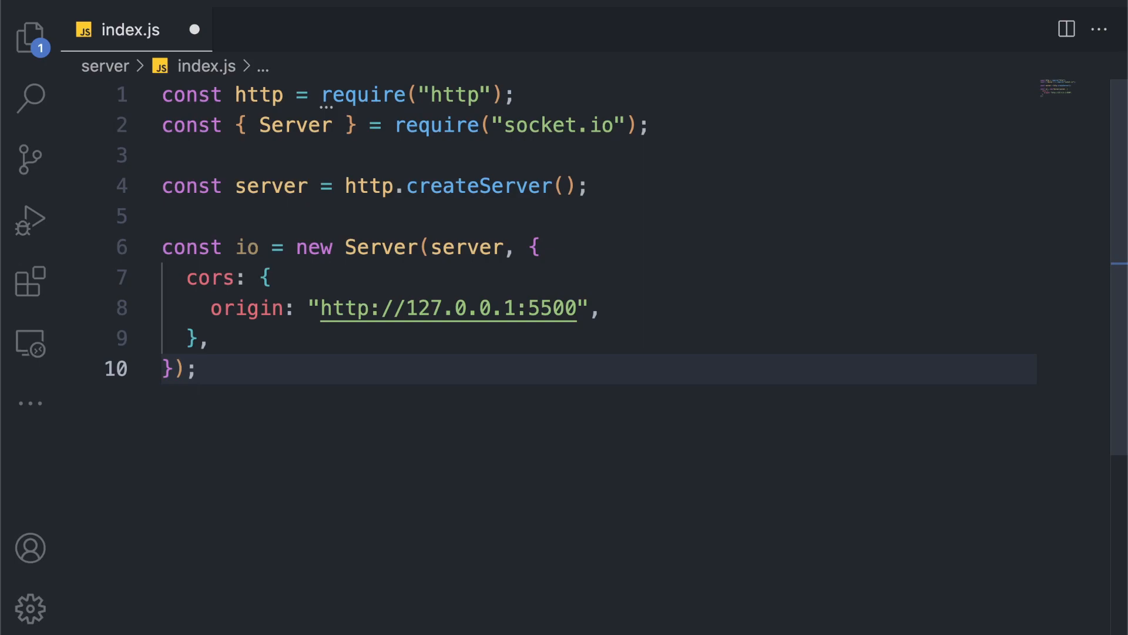
Step: Add an io.on("connection") handler that logs "data" events and emits "message" with "Hello" to each socket
type("io.on(\"connection\");")
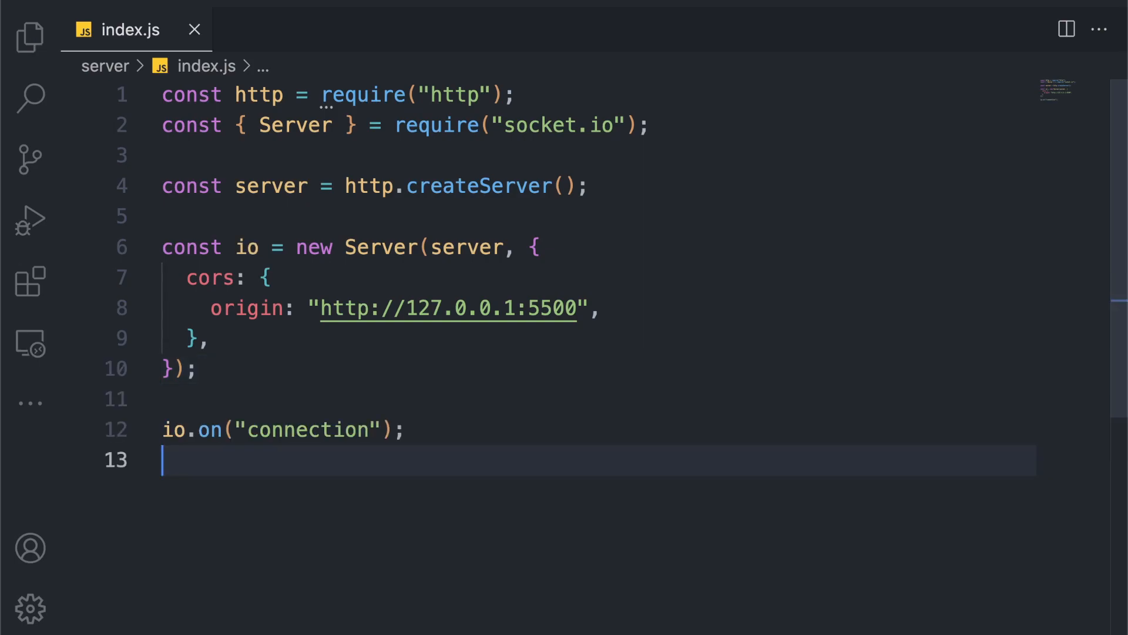
type(", (socket) => {")
type("socket.on(\"data\", (data) => {")
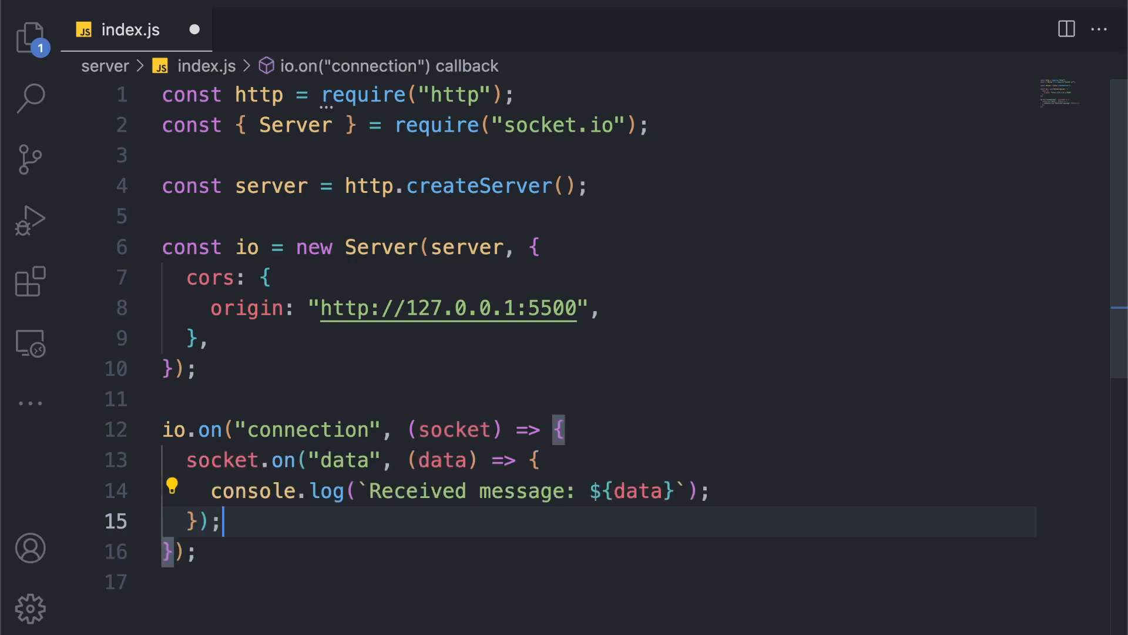
type("socket.emit(\"message\", \"Hello\");")
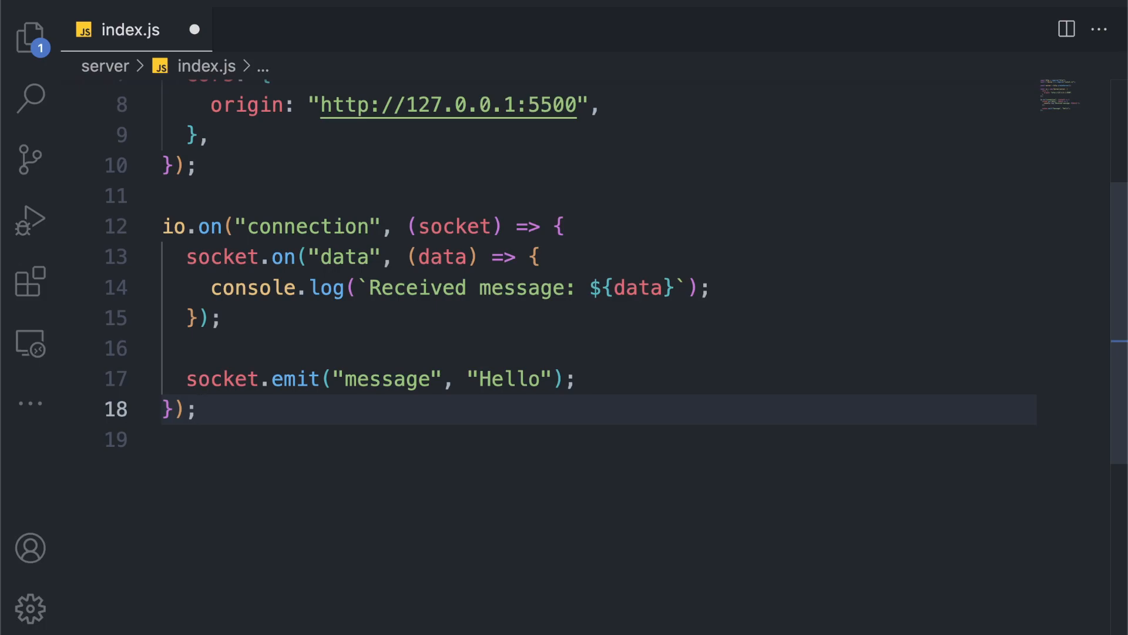
Step: Add server.listen(3000), then load the Socket.io CDN and index.js scripts in client/index.html
type("server.listen(3000, () => {")
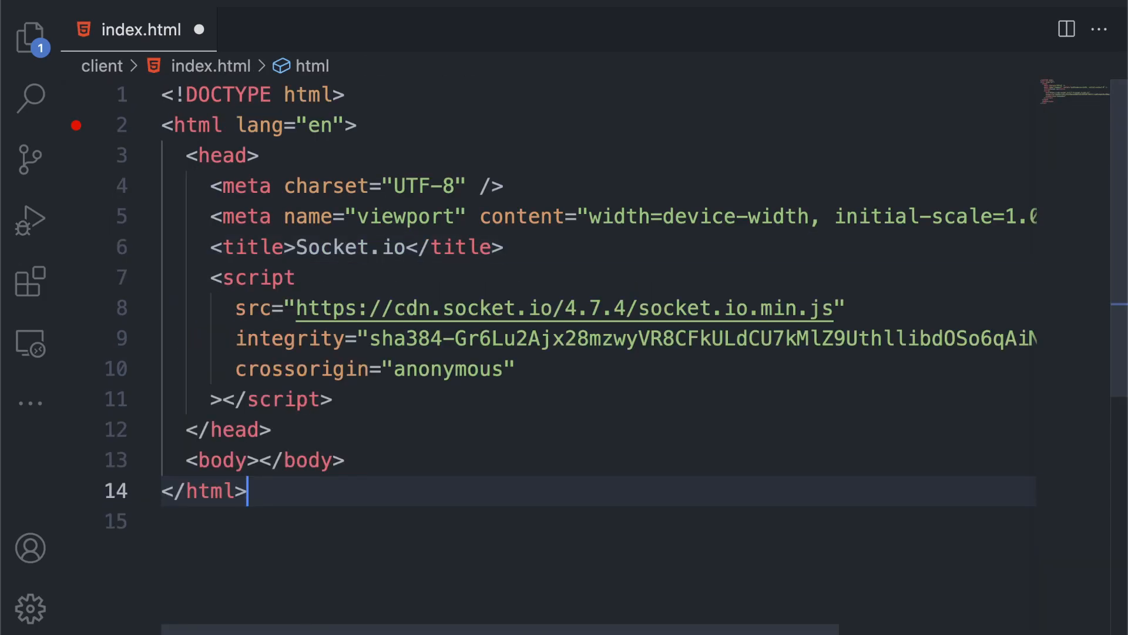
type("<script src=\"index.js\"></script>")
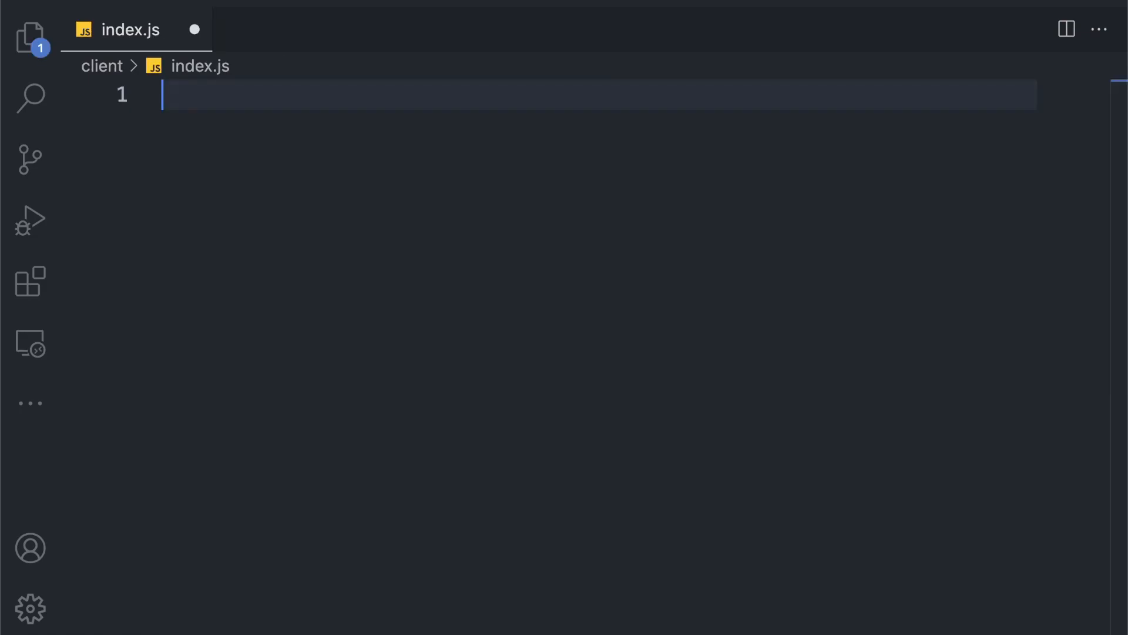
type("const socket = io(\"http://localhost:3000\");")
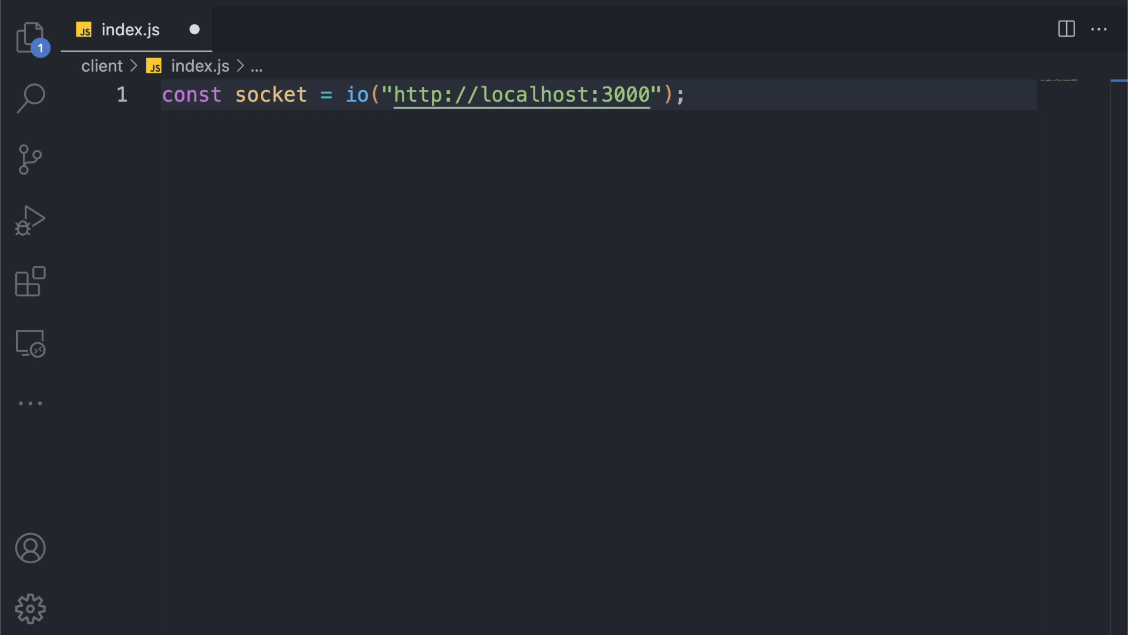
type("socket.on(\"connect\", () => {});")
type("socket.on(\"message\", (data) => {")
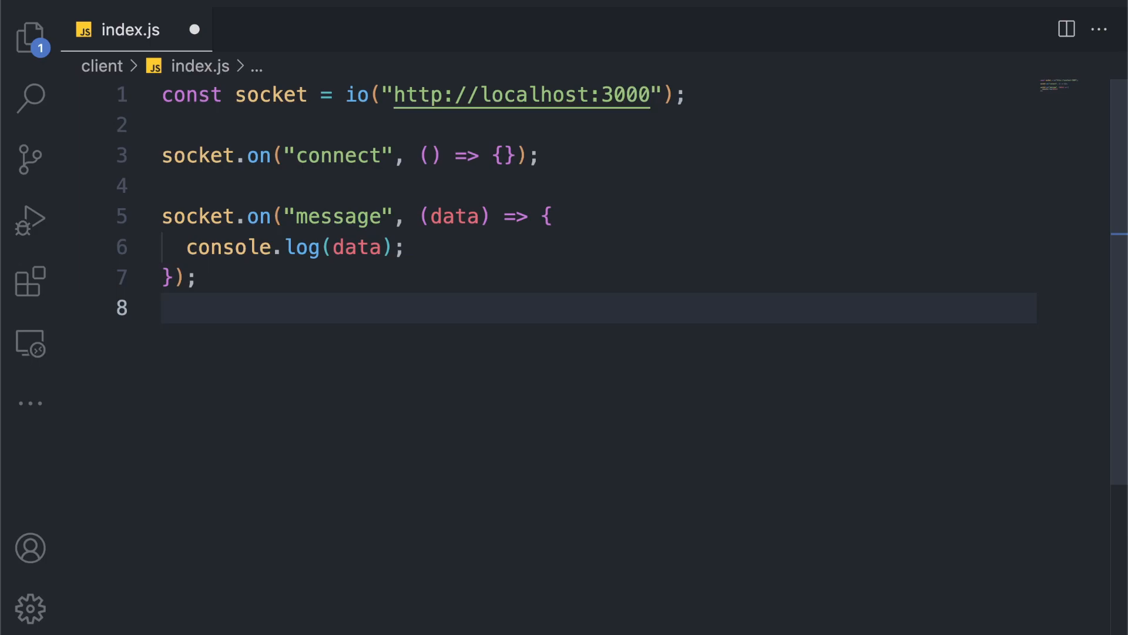
type("socket.emit(\"data\", data);")
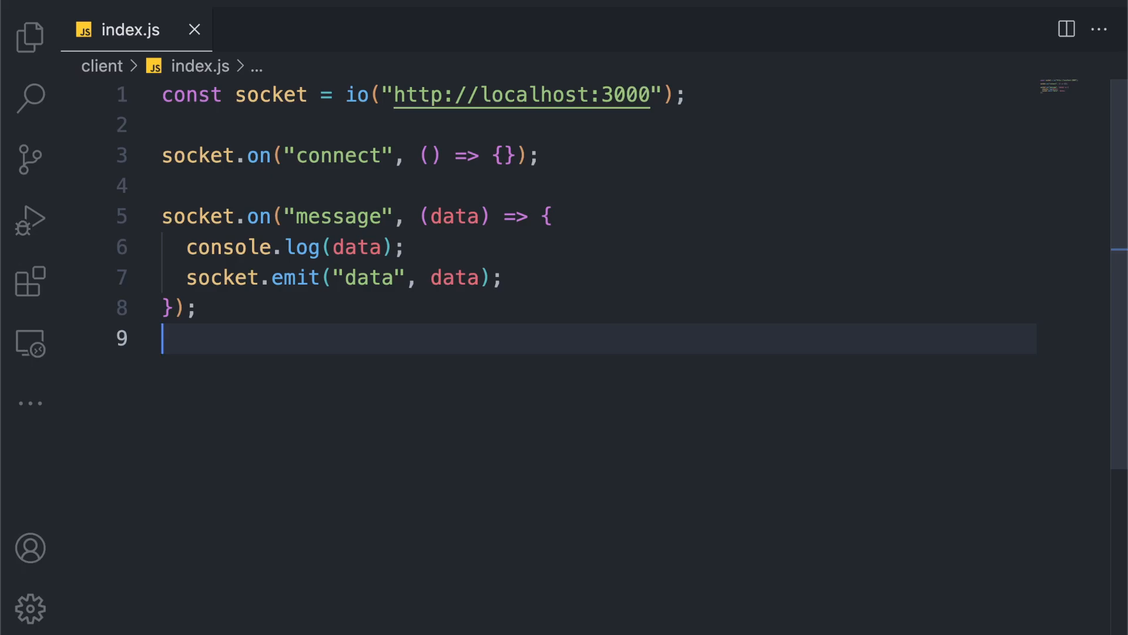
Step: Compare the client's event names against the server's index.js, then return to the client file
left_click(335, 29)
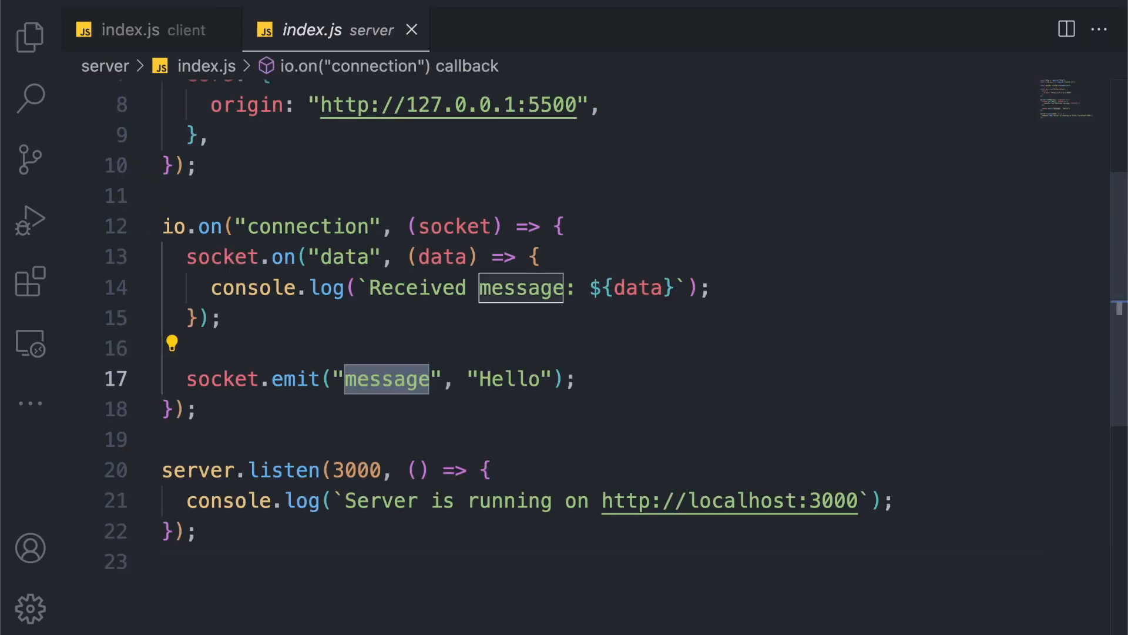
left_click(136, 29)
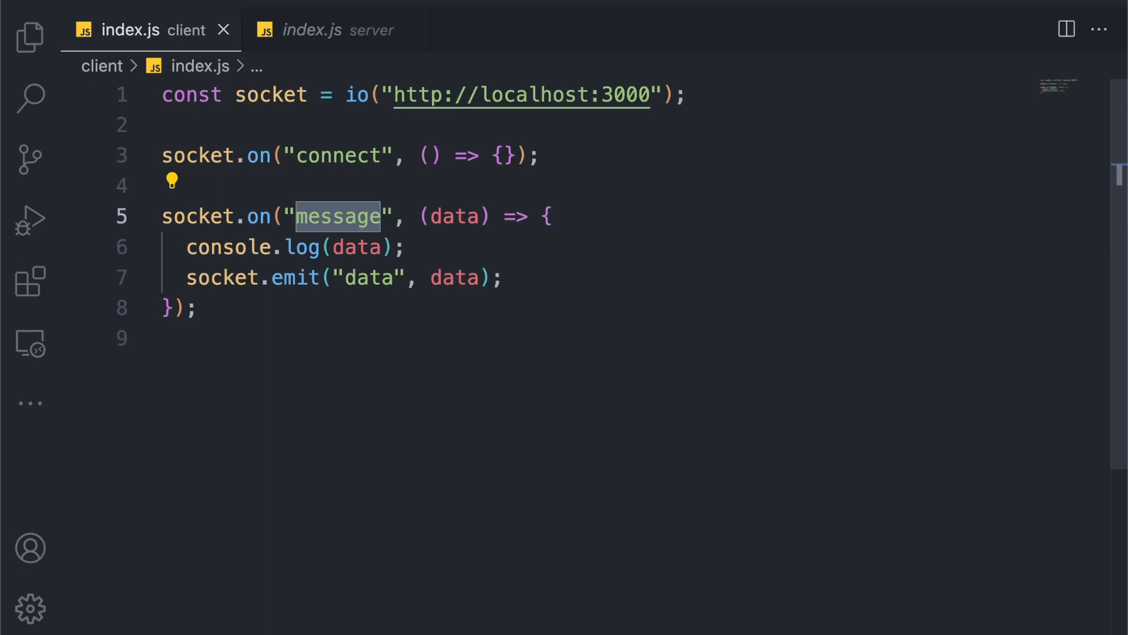